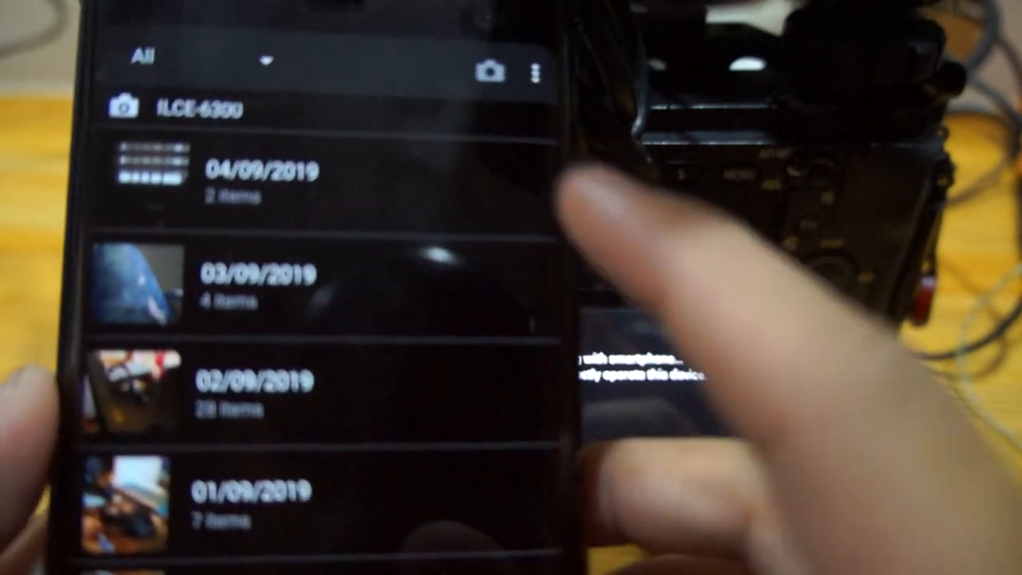
- Open the 04/09/2019 photo group in Imaging Edge Mobile
left_click(247, 176)
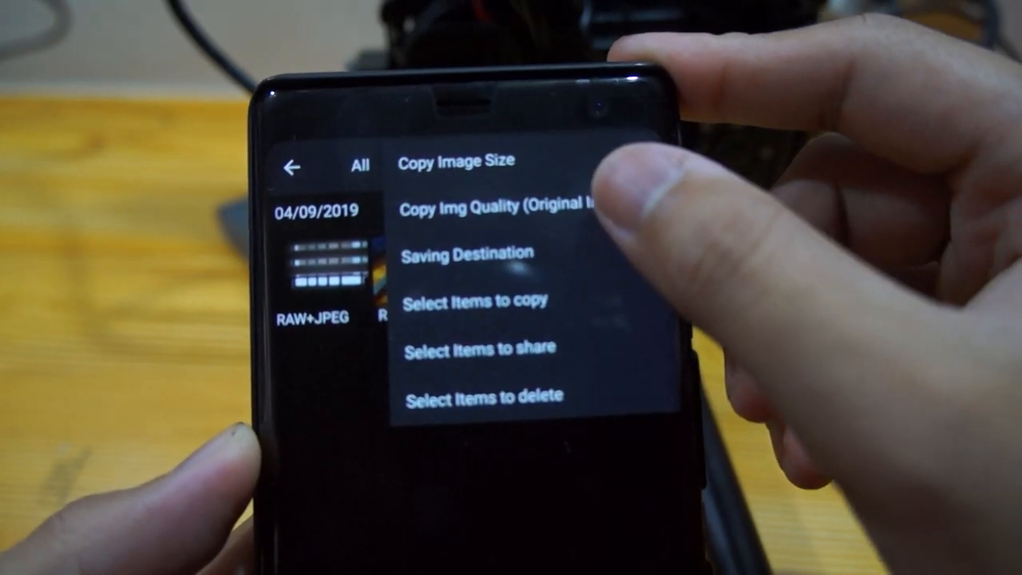
- Set Copy Img Quality to RAW Priority
left_click(491, 206)
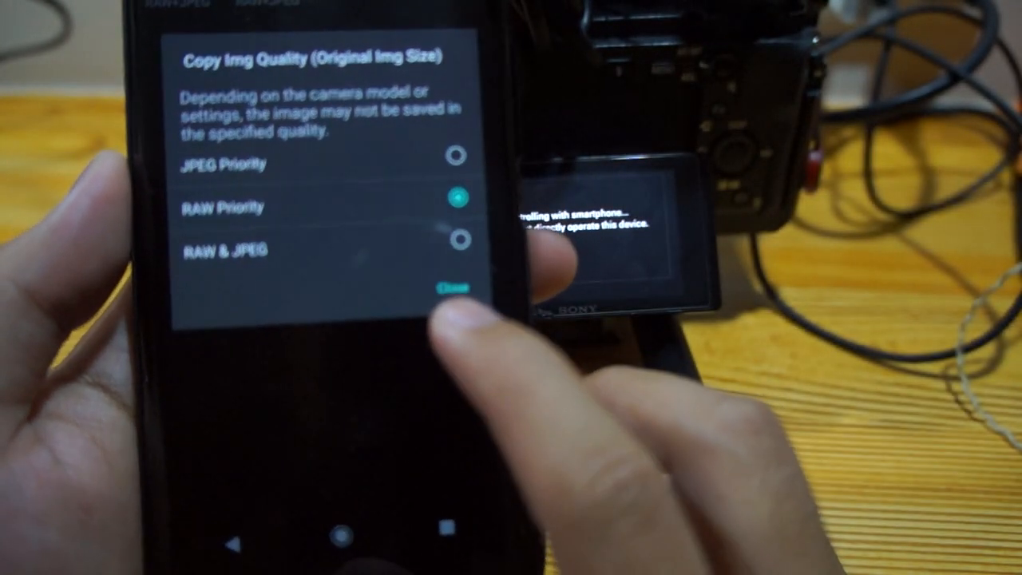
left_click(451, 287)
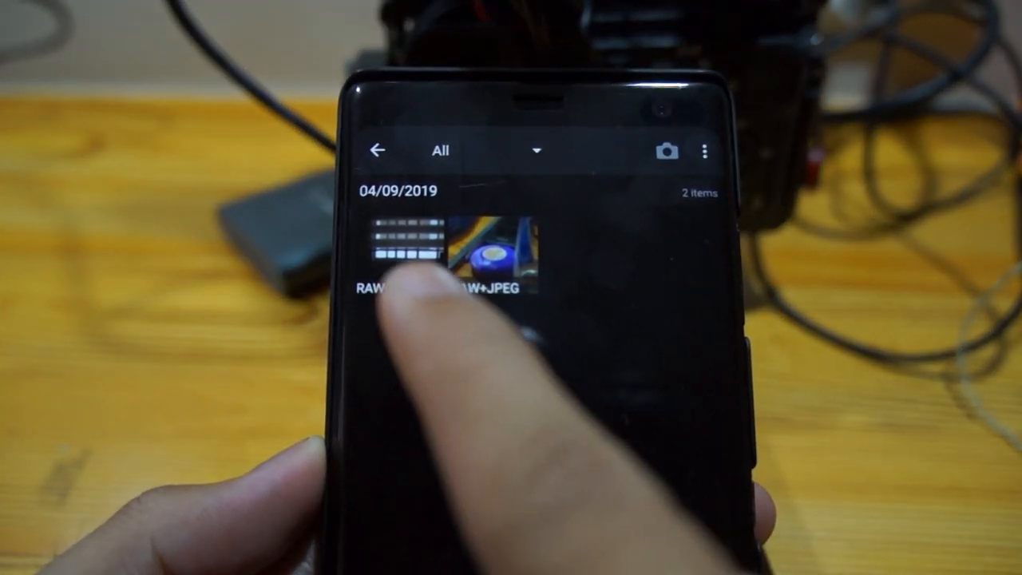
- Select the RAW+JPEG photo and copy it to the smartphone
left_click(403, 247)
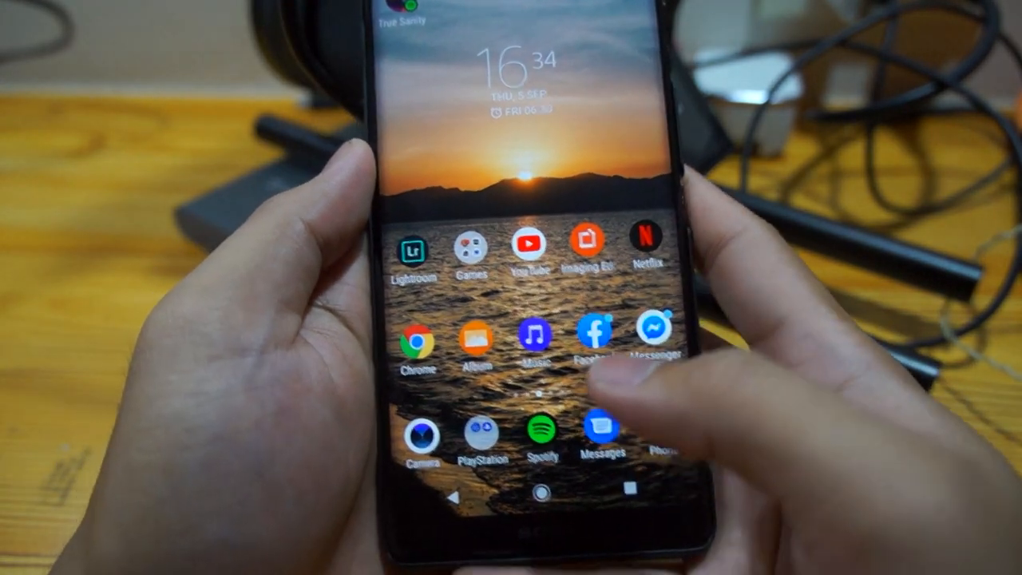
- Add the 5 September 2019 RAW photo to the Lightroom library
left_click(413, 252)
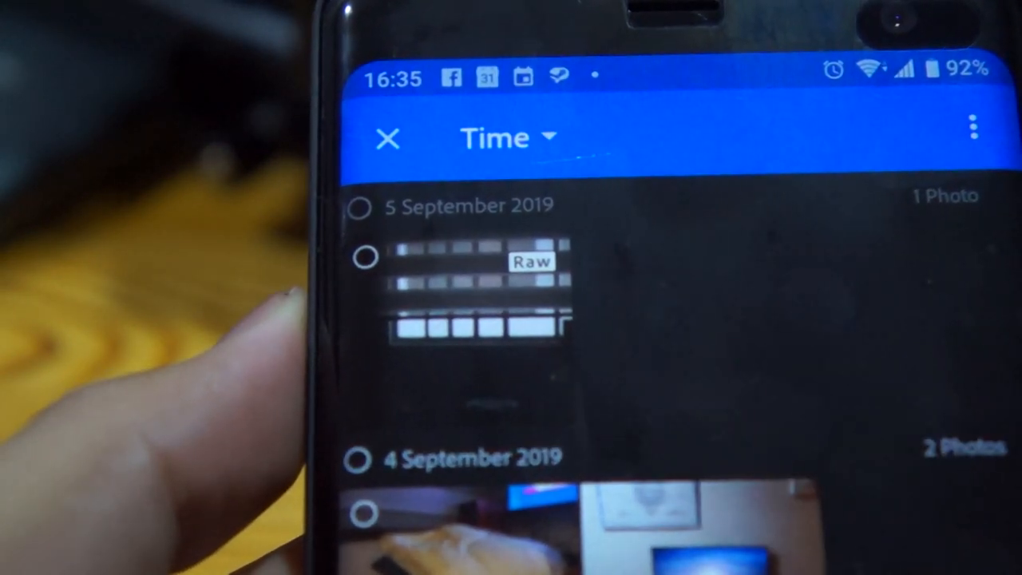
left_click(359, 255)
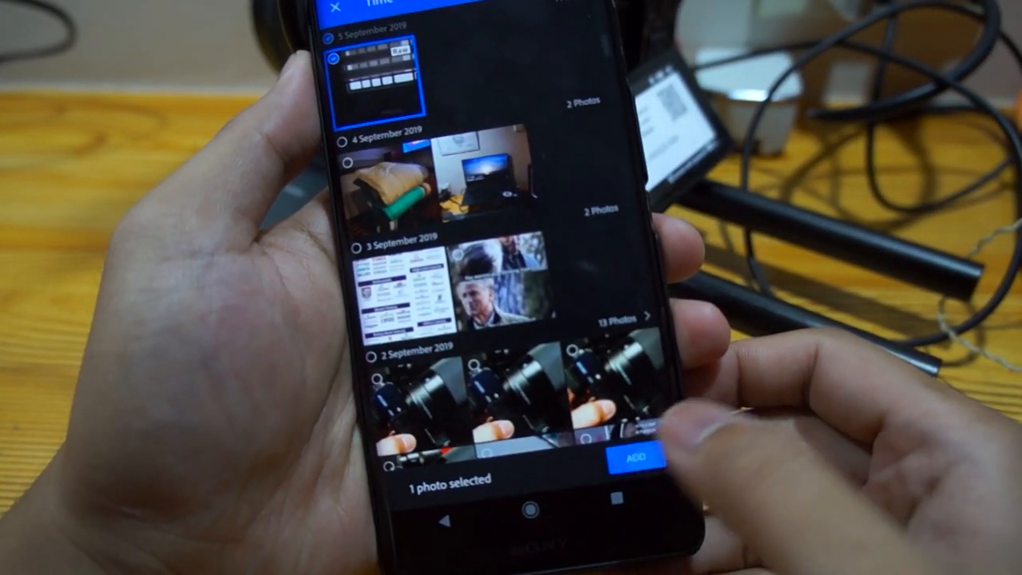
left_click(614, 455)
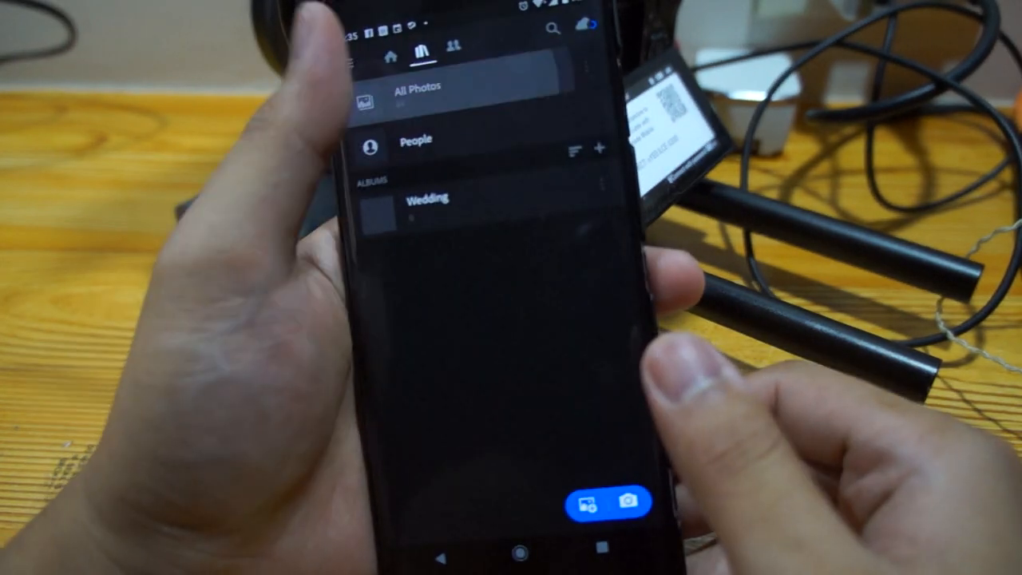
- Raise the RAW photo's Exposure slider in the Light panel
left_click(421, 86)
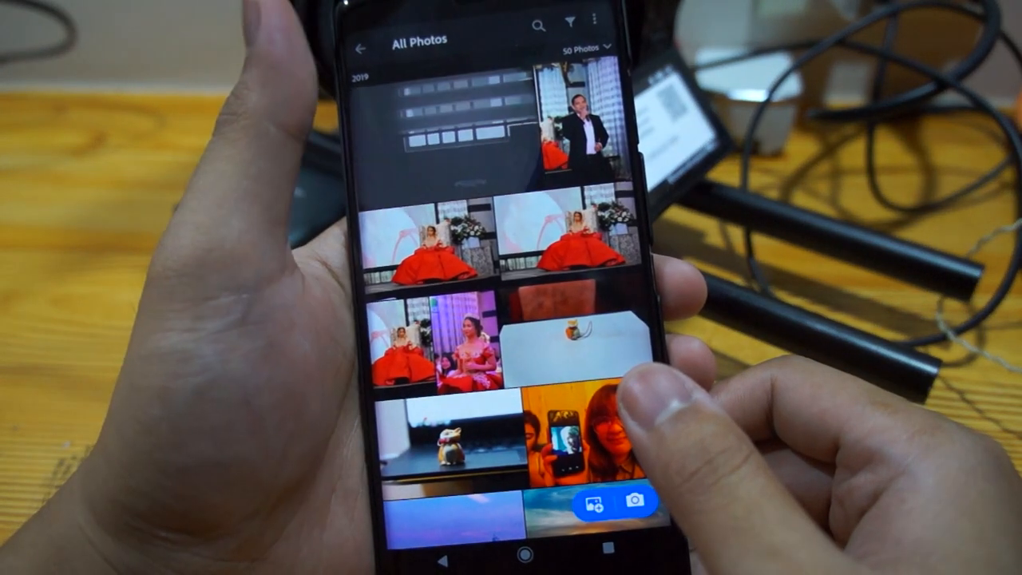
left_click(567, 128)
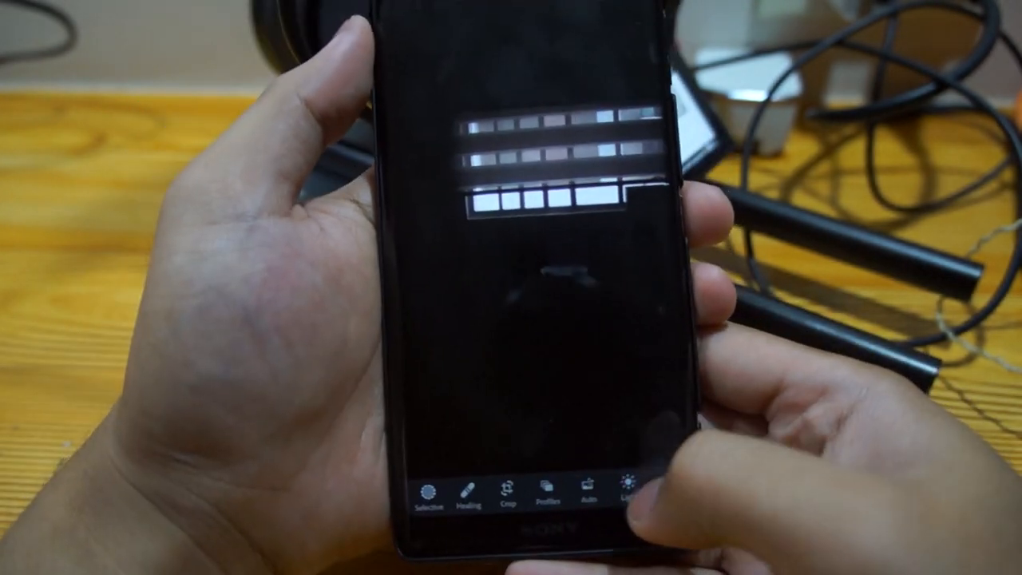
left_click(639, 495)
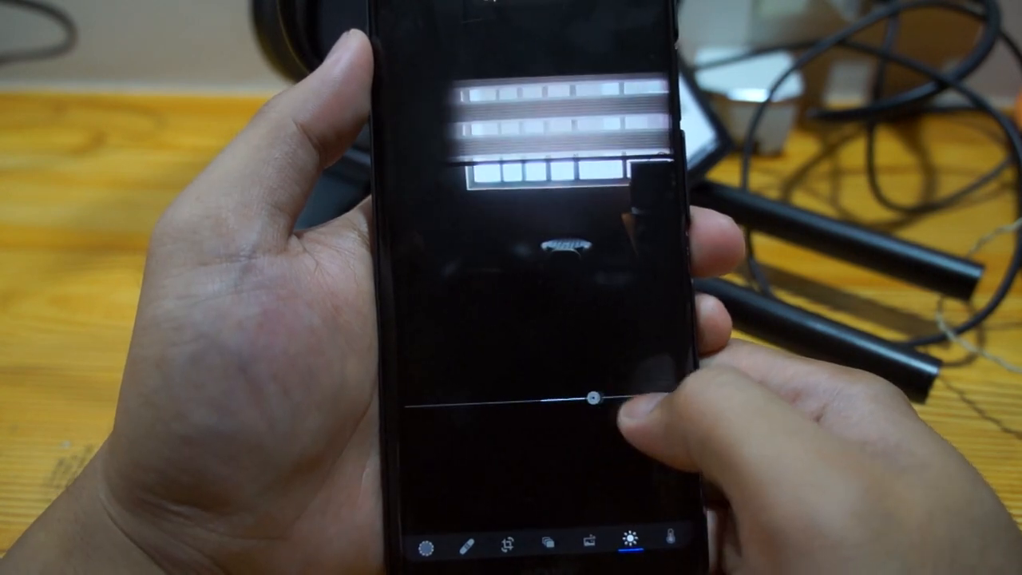
left_click_drag(595, 399, 619, 400)
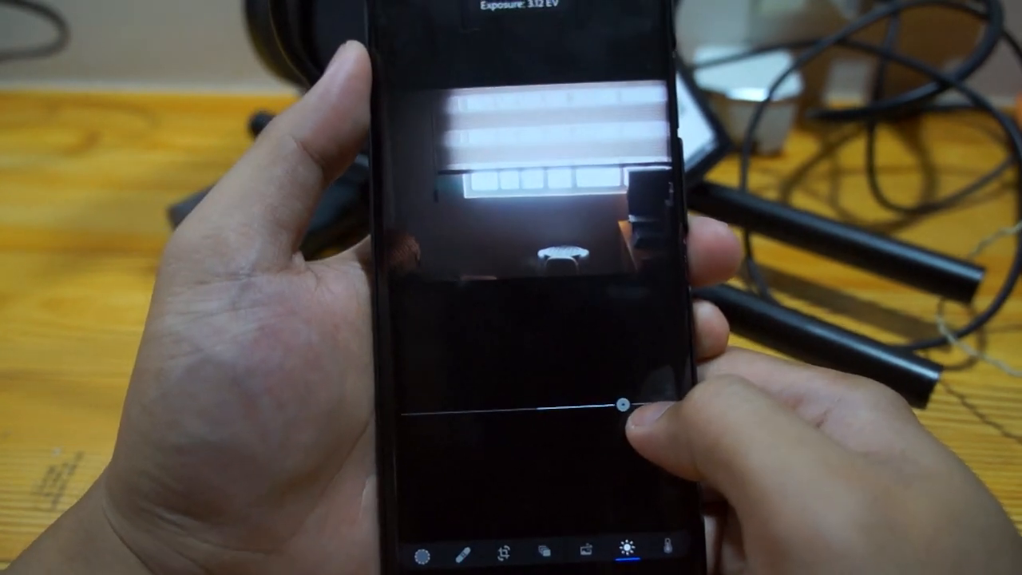
left_click_drag(623, 403, 621, 402)
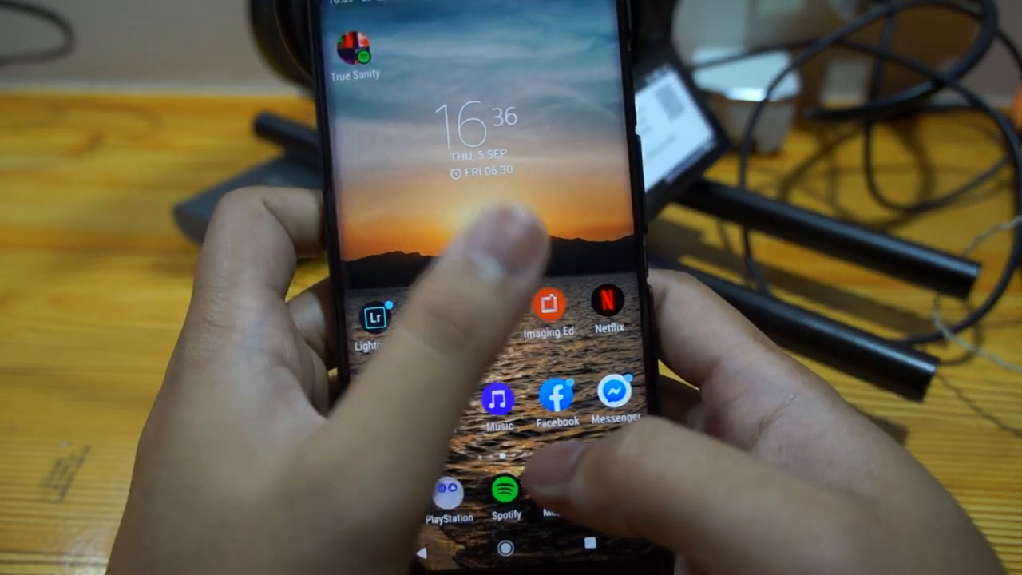
- Reopen Imaging Edge Mobile from the home screen icon
left_click(549, 304)
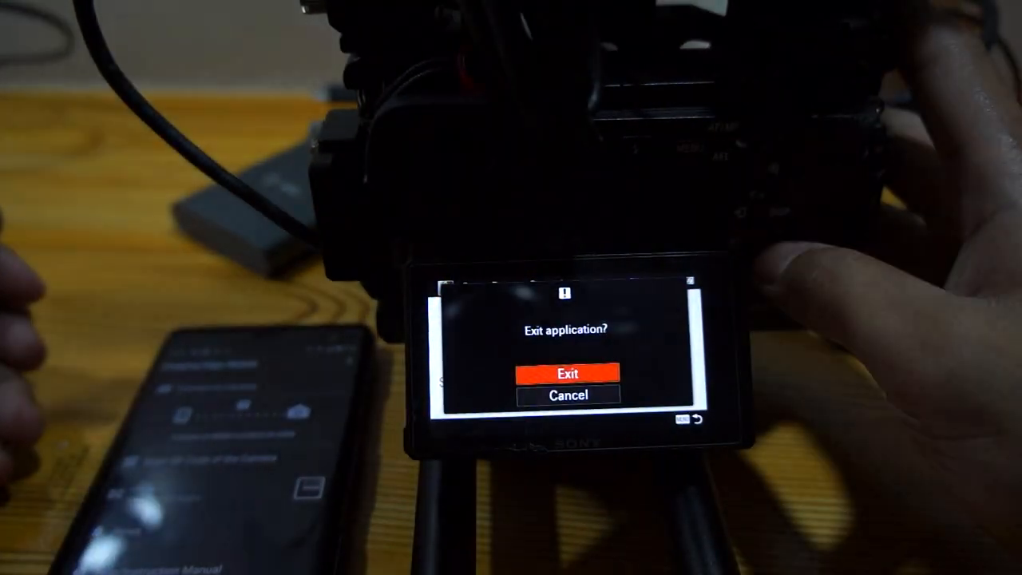
- Exit the camera's remote application and return to the F1.4 shooting screen
left_click(567, 374)
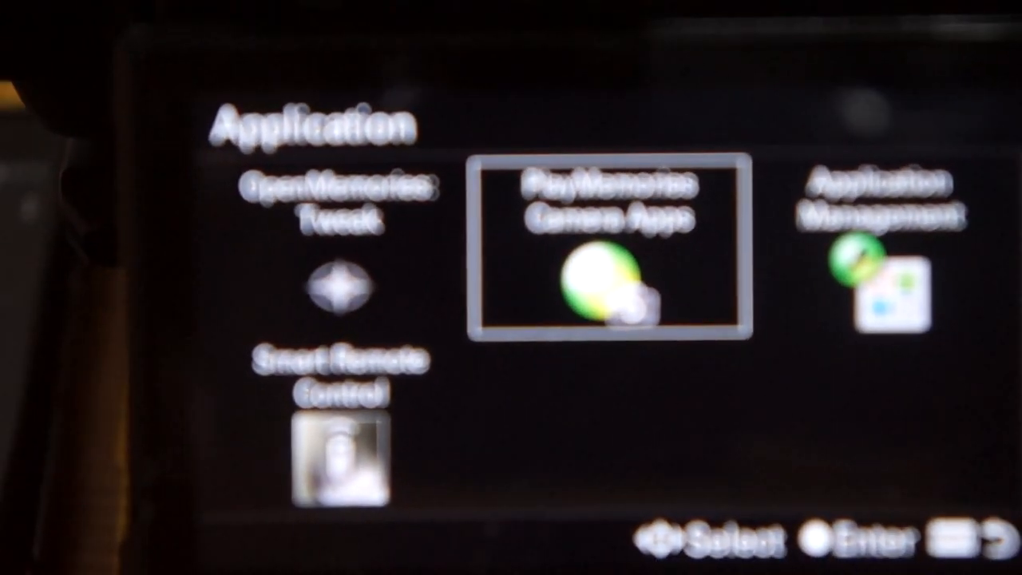
left_click(608, 248)
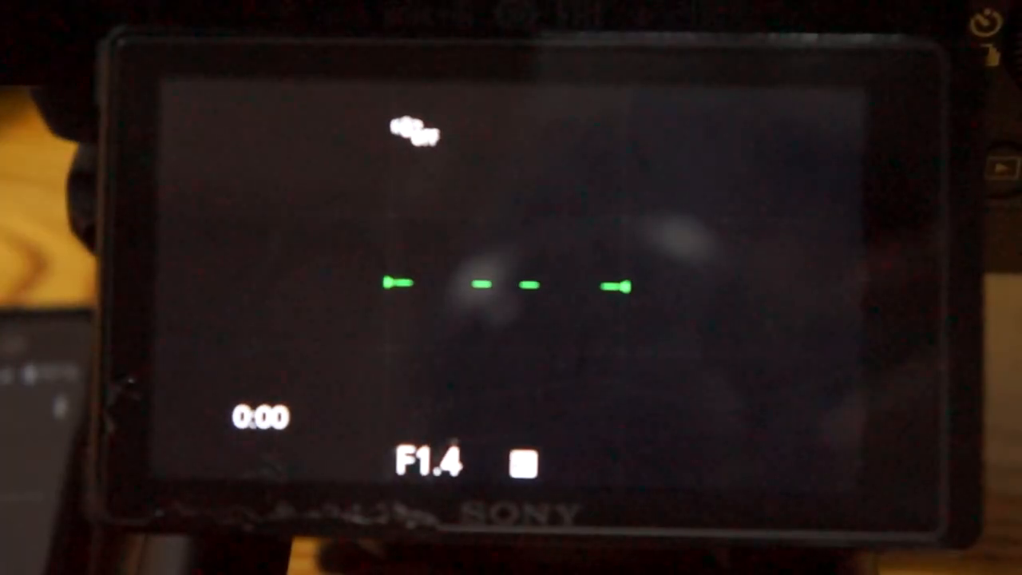